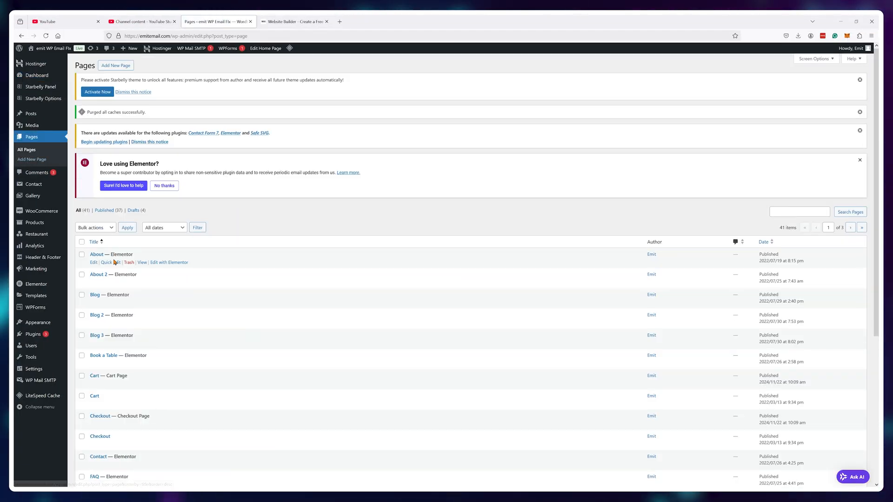
Scroll the hostinger.com page to the Premium, Business and Cloud Startup plan cards
{"action": "left_click", "coordinate": [217, 22]}
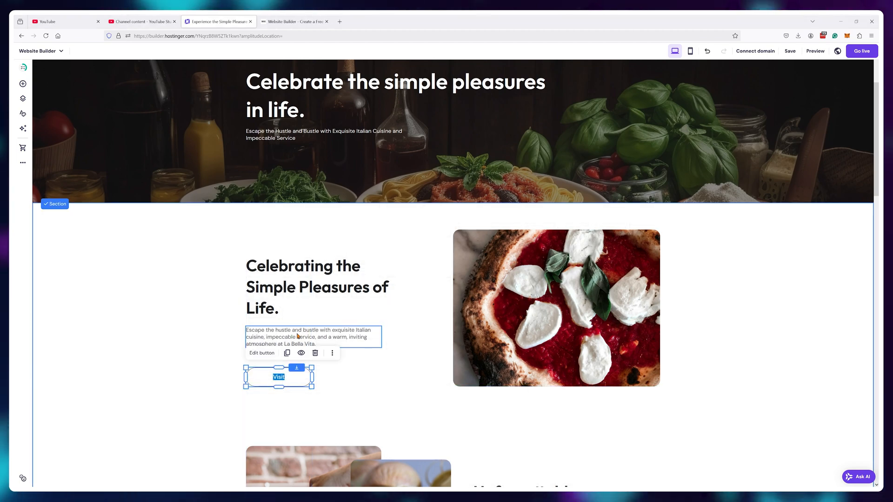
{"action": "scroll", "scroll_direction": "down", "scroll_amount": 3}
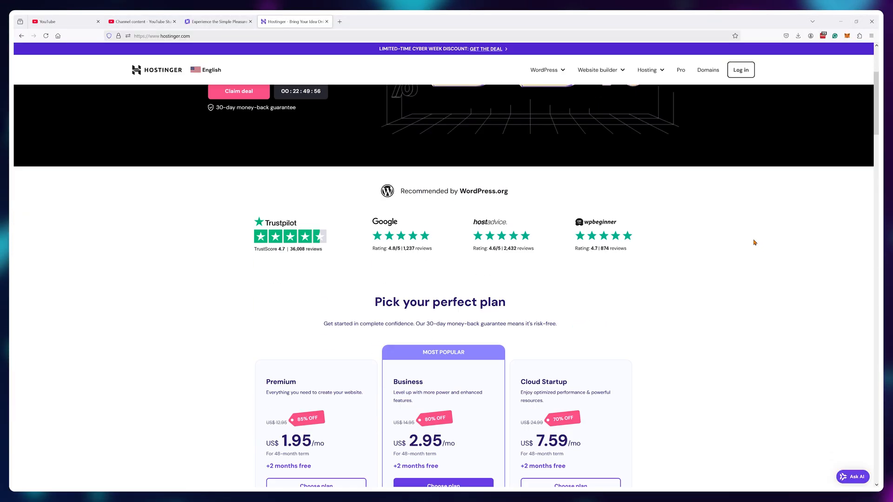
{"action": "scroll", "scroll_direction": "down", "scroll_amount": 3}
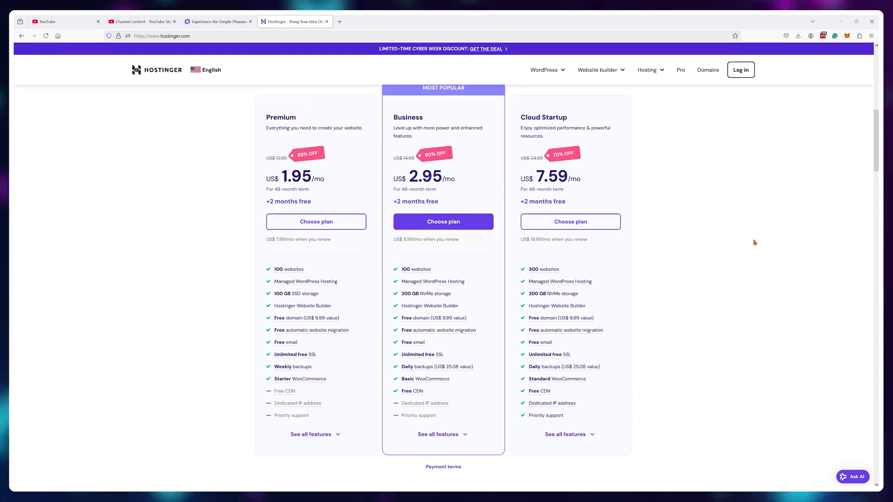
{"action": "left_click", "coordinate": [741, 70]}
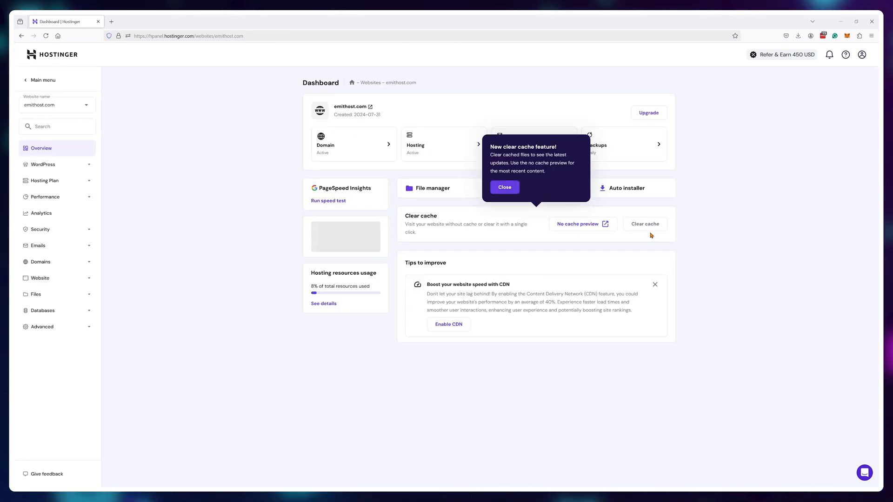
Close the clear-cache notice and go to the WordPress Overview for emithost.com
{"action": "left_click", "coordinate": [503, 187]}
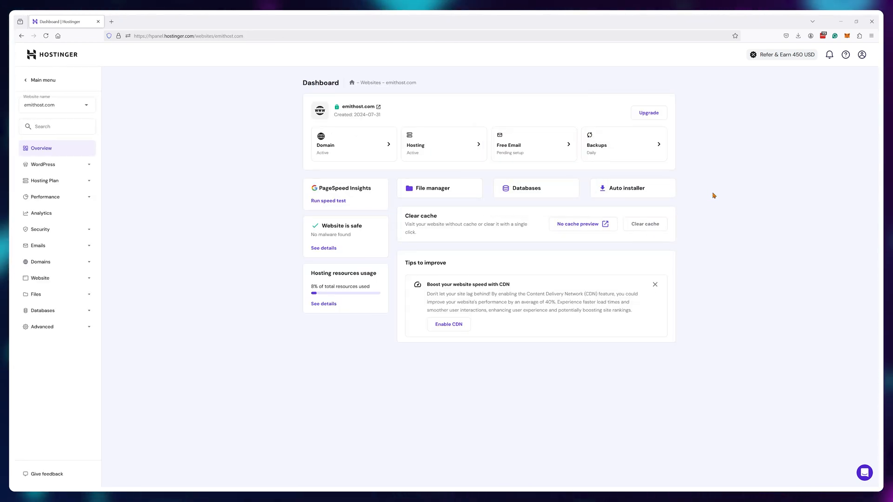
{"action": "mouse_move", "coordinate": [305, 174]}
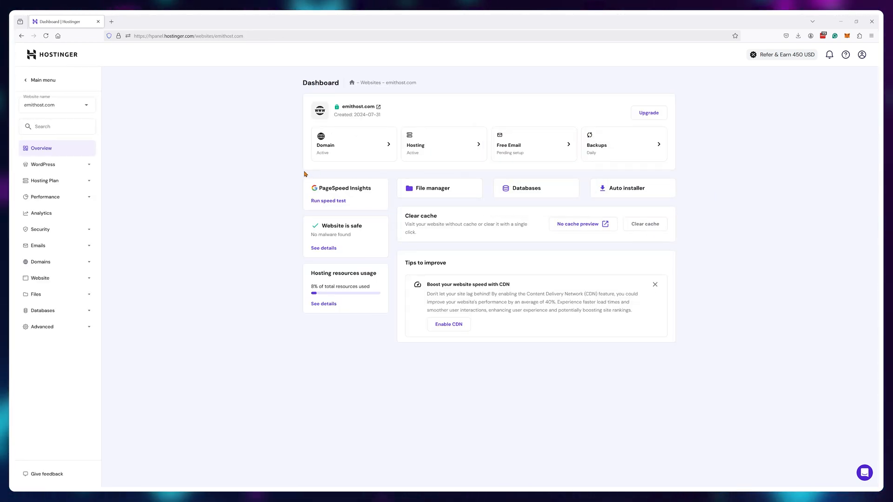
{"action": "left_click", "coordinate": [43, 165]}
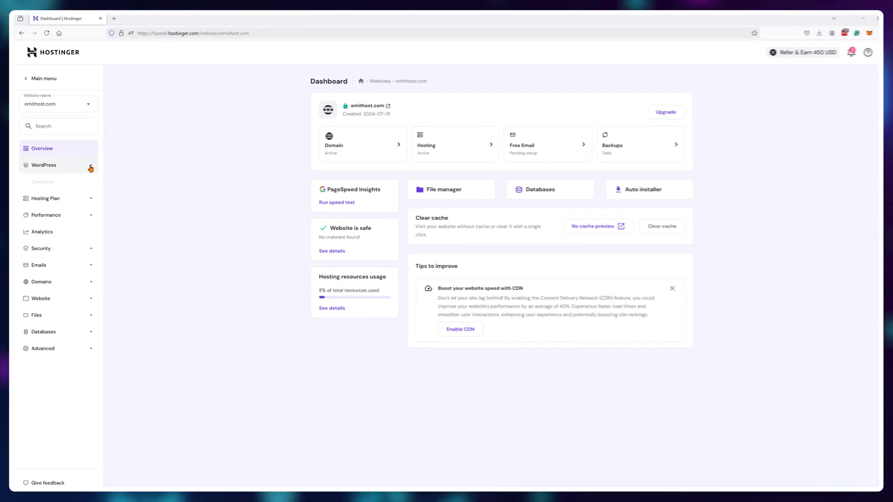
{"action": "left_click", "coordinate": [44, 166]}
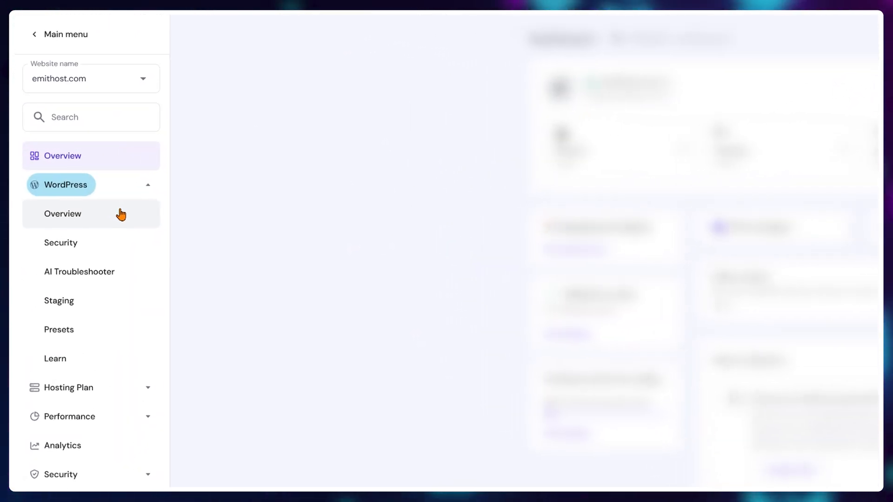
{"action": "left_click", "coordinate": [62, 214]}
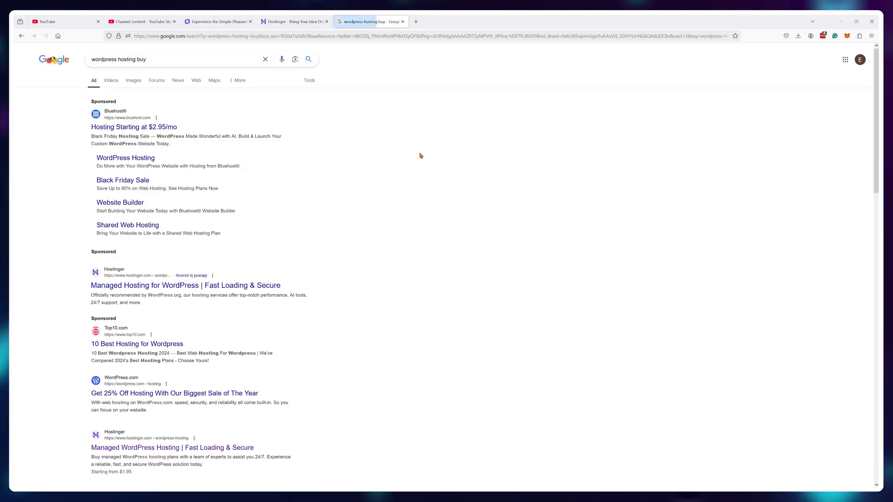
{"action": "scroll", "scroll_direction": "down", "scroll_amount": 3}
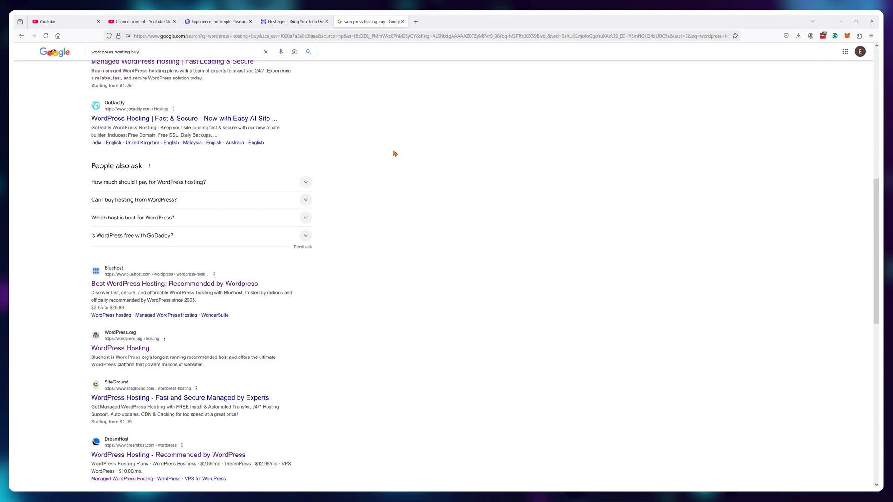
{"action": "scroll", "scroll_direction": "down", "scroll_amount": 3}
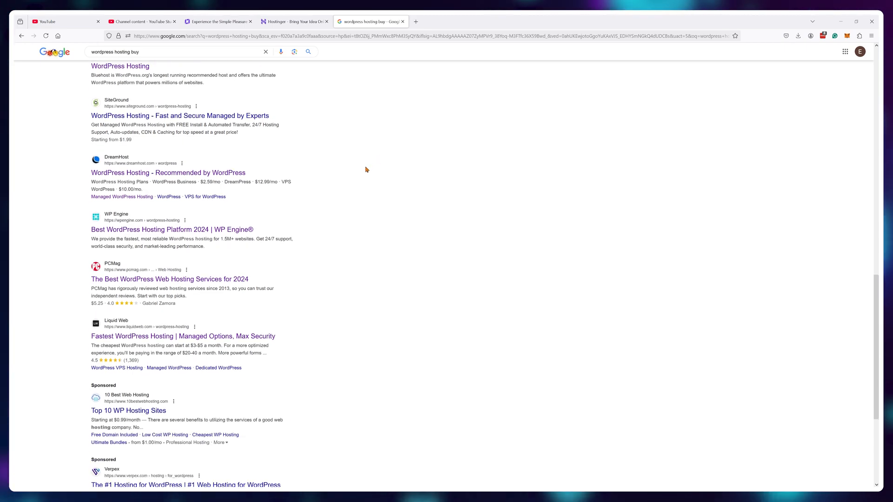
{"action": "scroll", "scroll_direction": "down", "scroll_amount": 3}
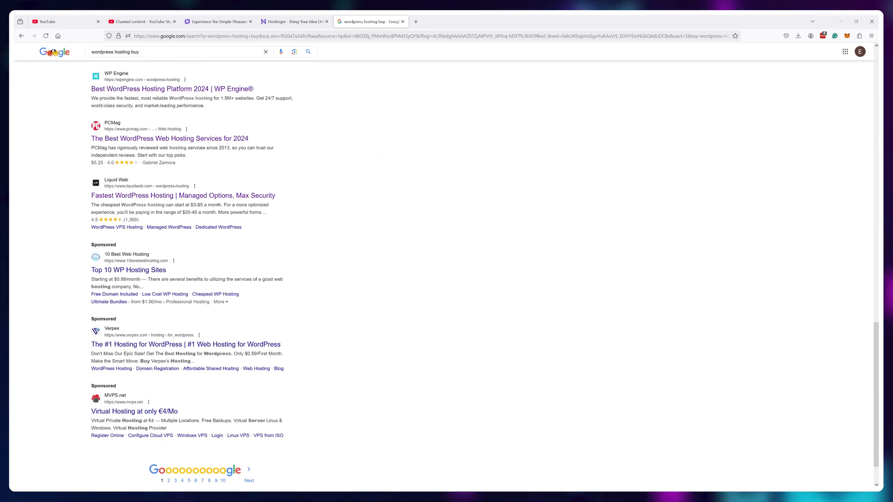
{"action": "left_click", "coordinate": [293, 21]}
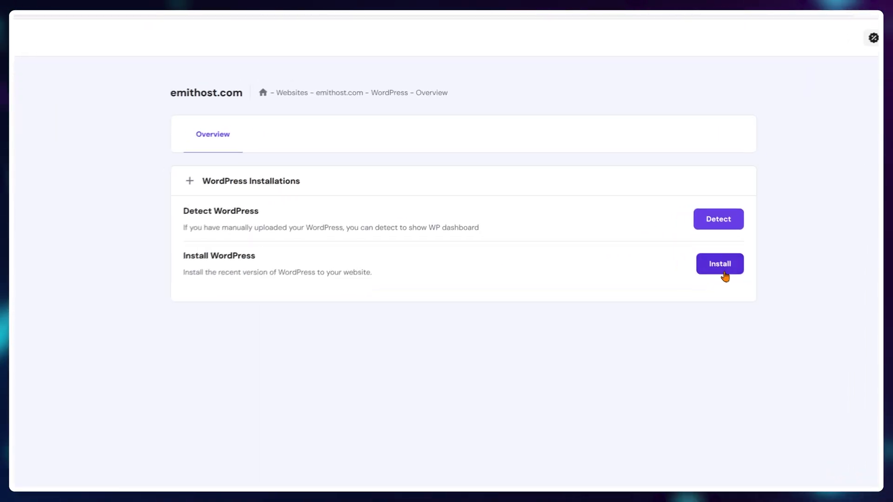
Run the WordPress installer with default login and site type on domain test.emitreviews.com
{"action": "left_click", "coordinate": [719, 264]}
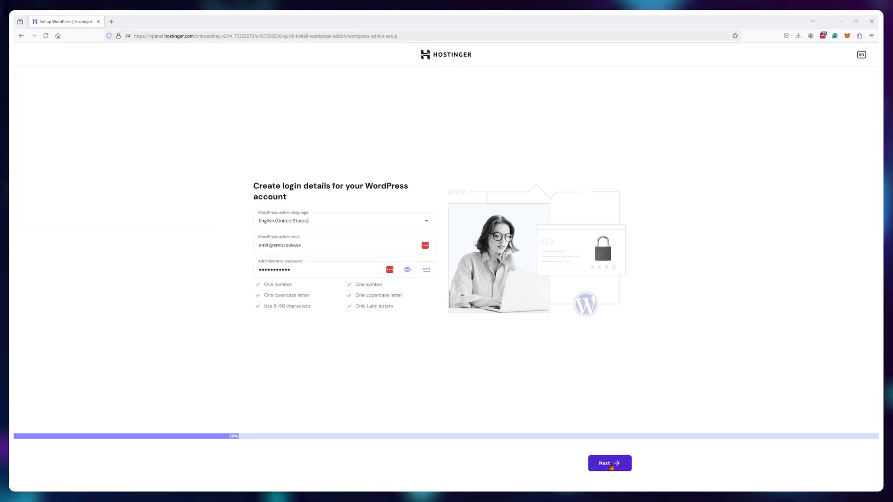
{"action": "left_click", "coordinate": [608, 463]}
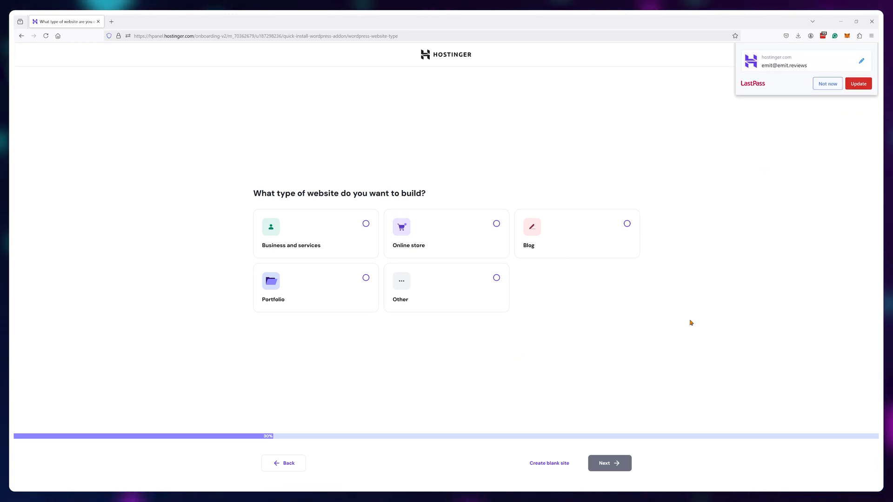
{"action": "left_click", "coordinate": [608, 463]}
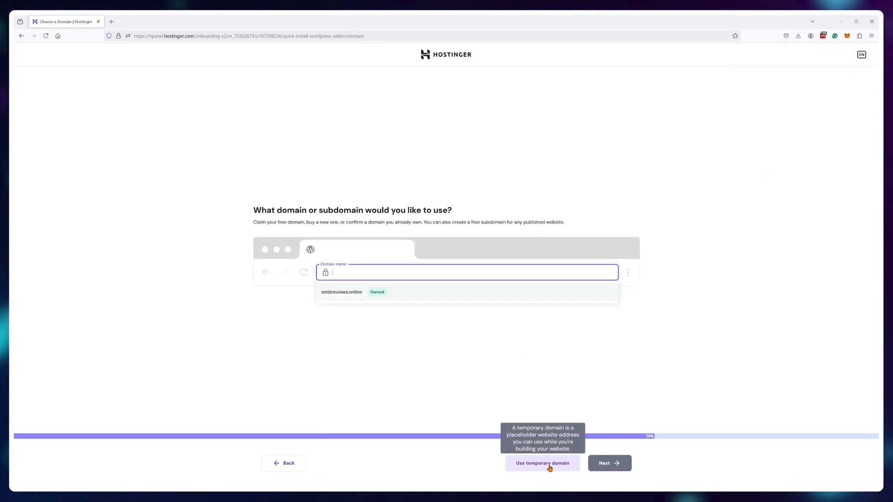
{"action": "type", "text": "test.emitreviews.com"}
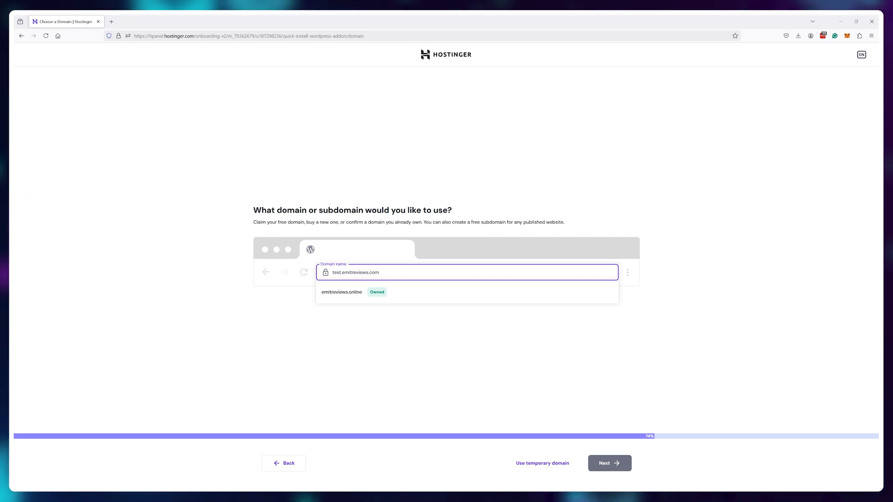
{"action": "left_click", "coordinate": [608, 463]}
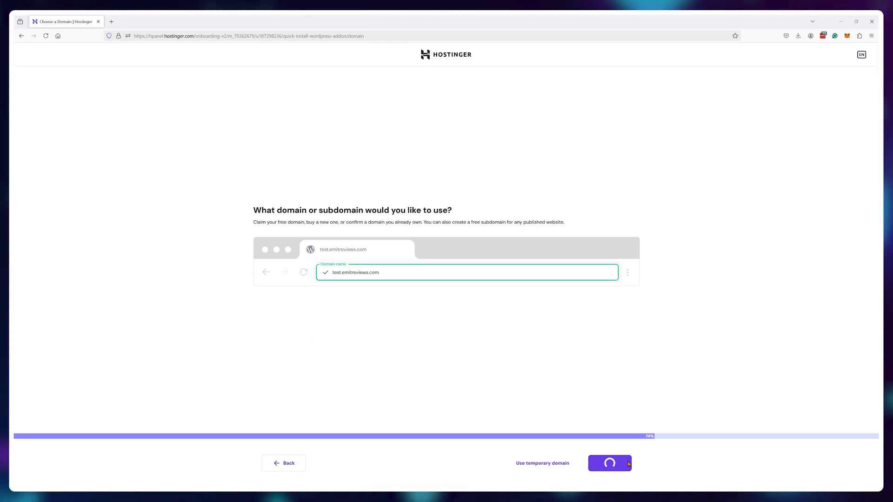
{"action": "left_click", "coordinate": [609, 463]}
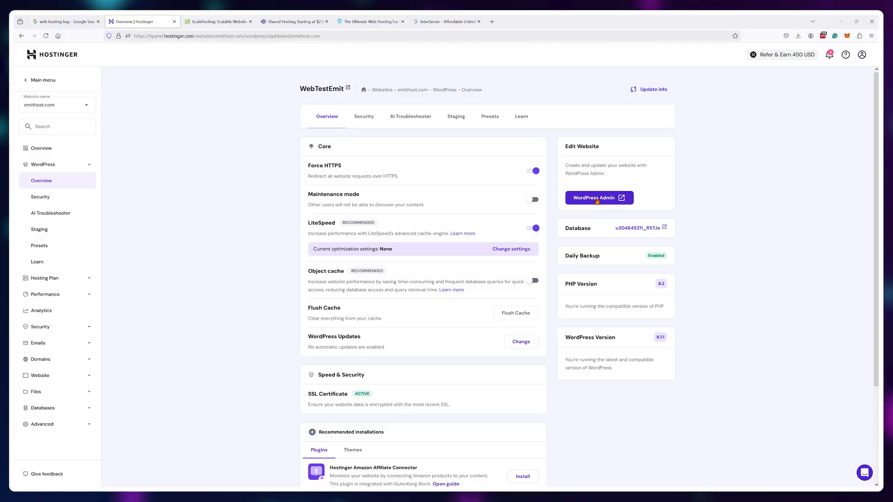
Search themes for 'blocksy' in WordPress admin, view the site, then return to hPanel's Files menu
{"action": "left_click", "coordinate": [598, 197]}
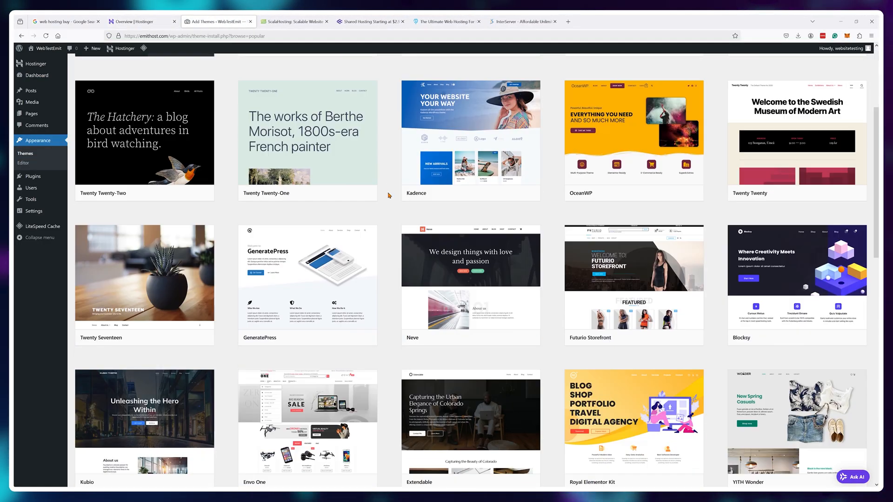
{"action": "scroll", "scroll_direction": "up", "scroll_amount": 3}
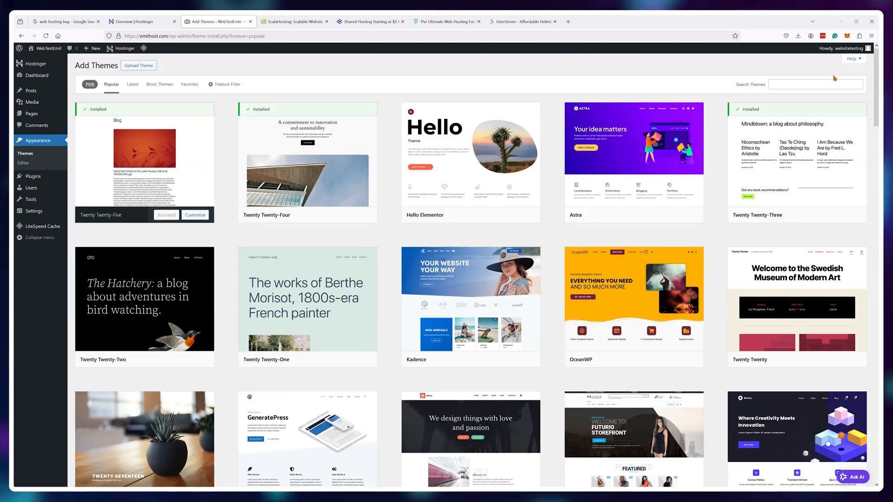
{"action": "type", "text": "blocksy"}
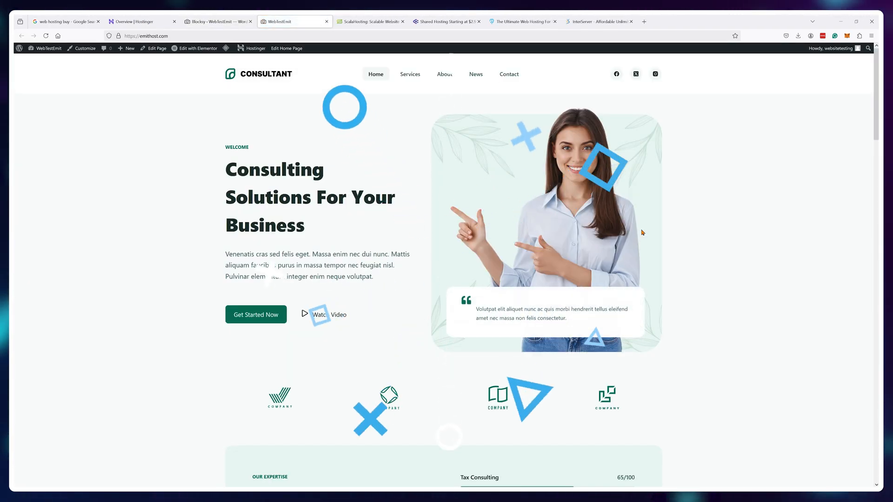
{"action": "scroll", "scroll_direction": "down", "scroll_amount": 3}
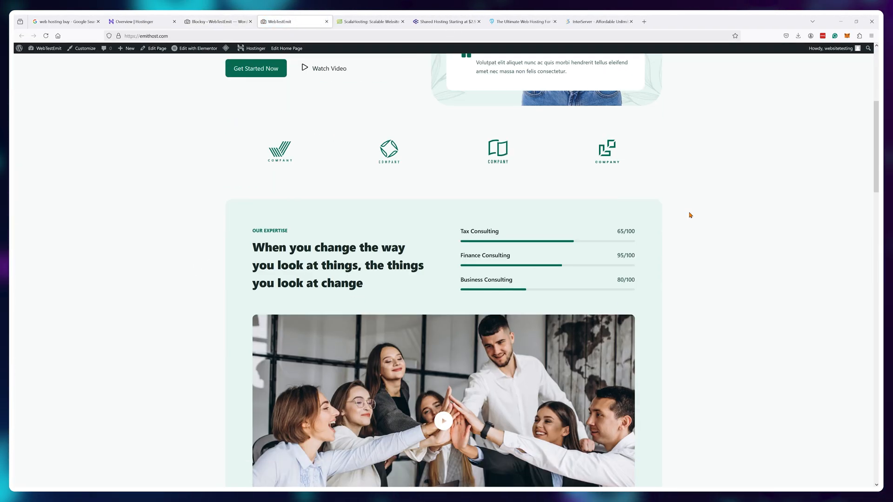
{"action": "left_click", "coordinate": [141, 21]}
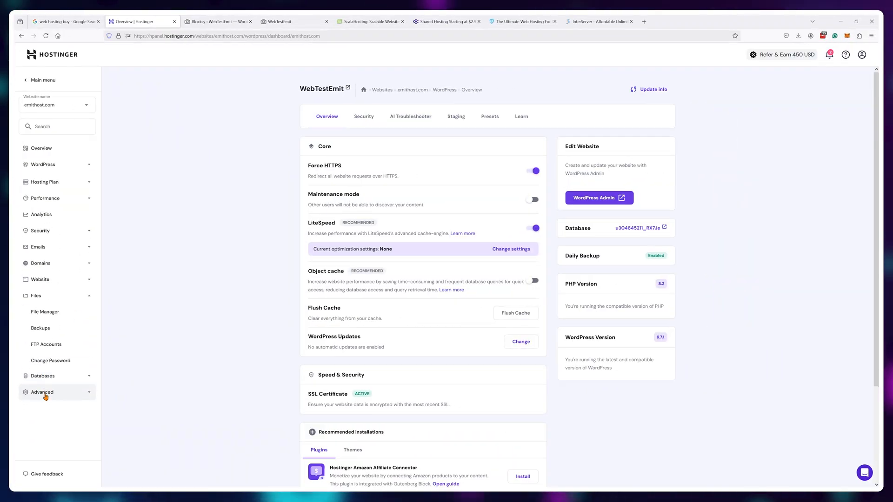
Browse emithost.com's public_html files in File Manager down to home-landing.html
{"action": "left_click", "coordinate": [44, 311]}
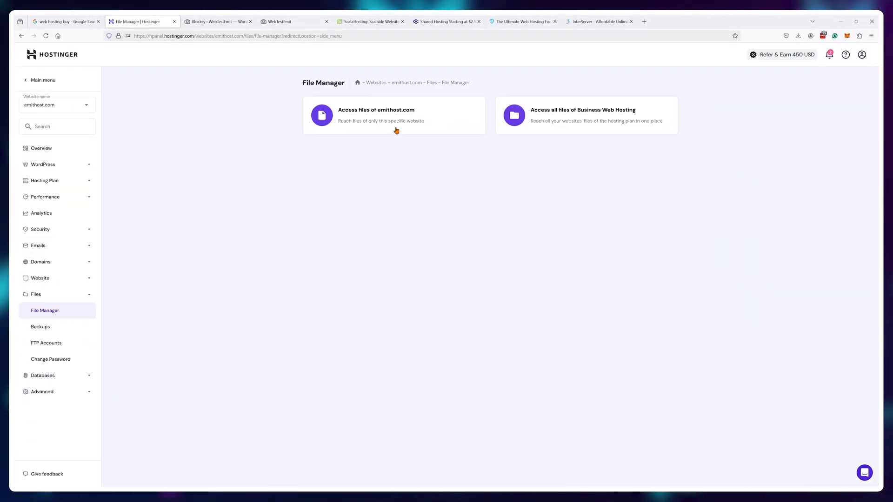
{"action": "left_click", "coordinate": [376, 116]}
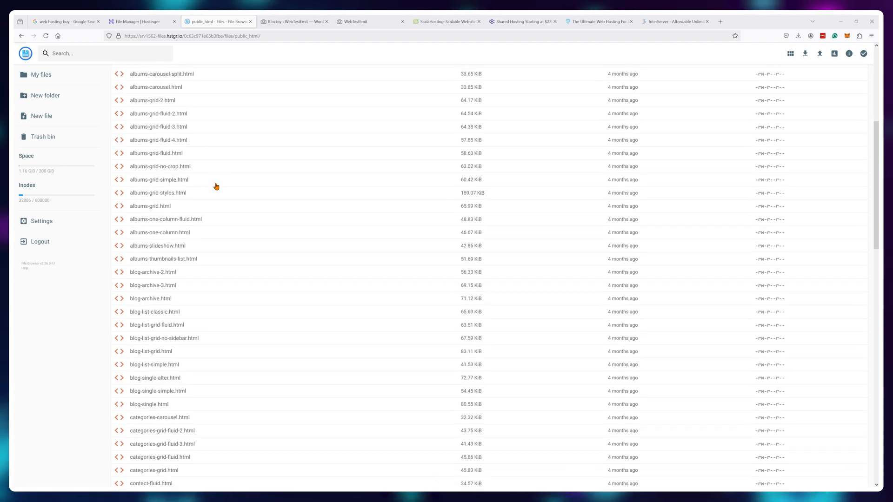
{"action": "scroll", "scroll_direction": "down", "scroll_amount": 3}
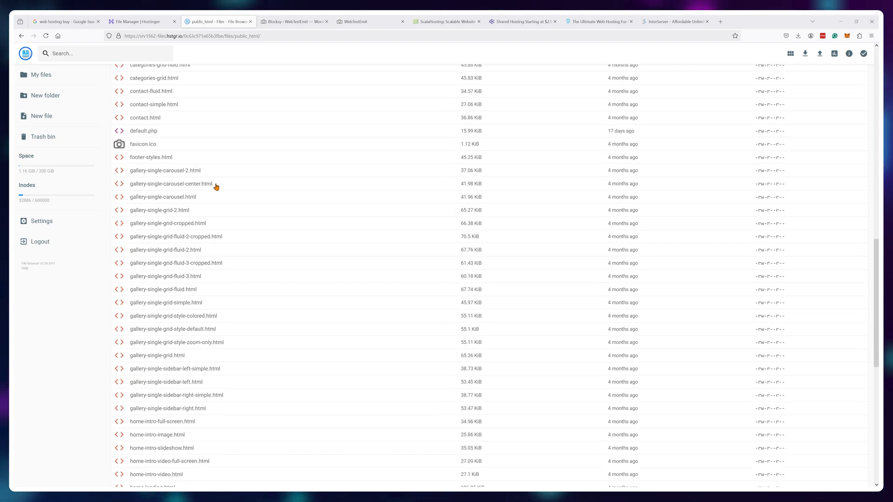
{"action": "scroll", "scroll_direction": "down", "scroll_amount": 3}
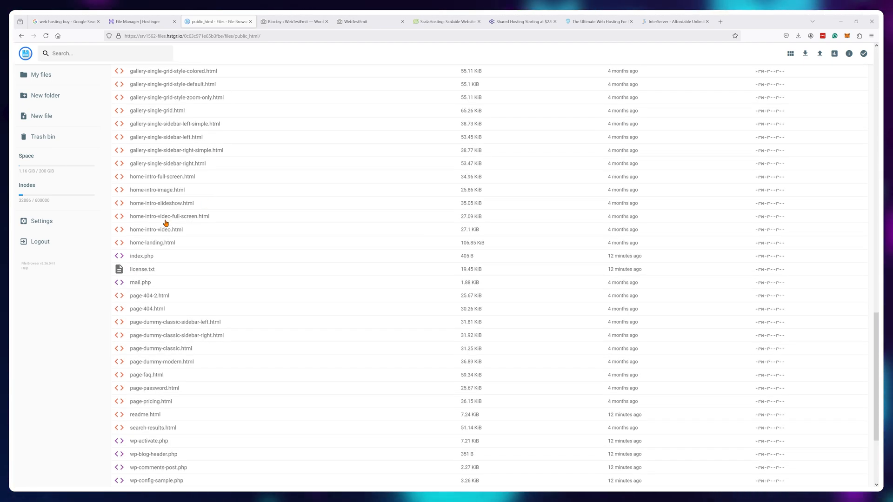
Edit home-landing.html in the code editor and scroll through its source
{"action": "right_click", "coordinate": [151, 243]}
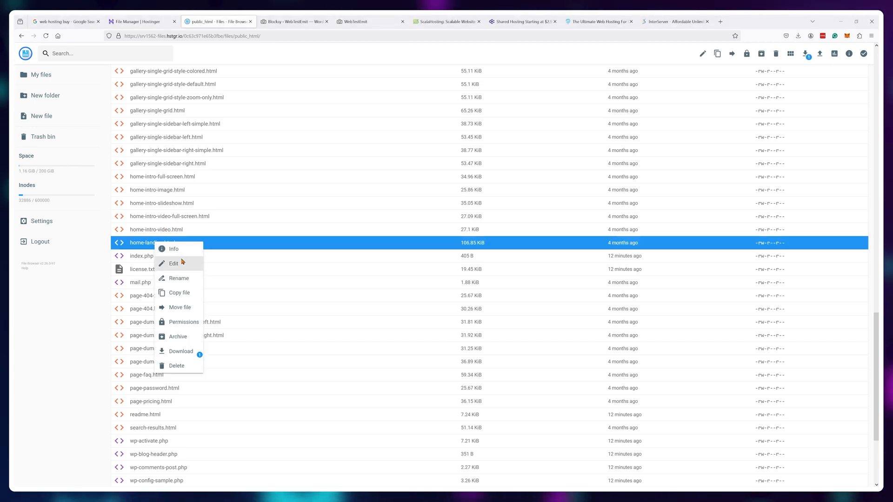
{"action": "left_click", "coordinate": [174, 264]}
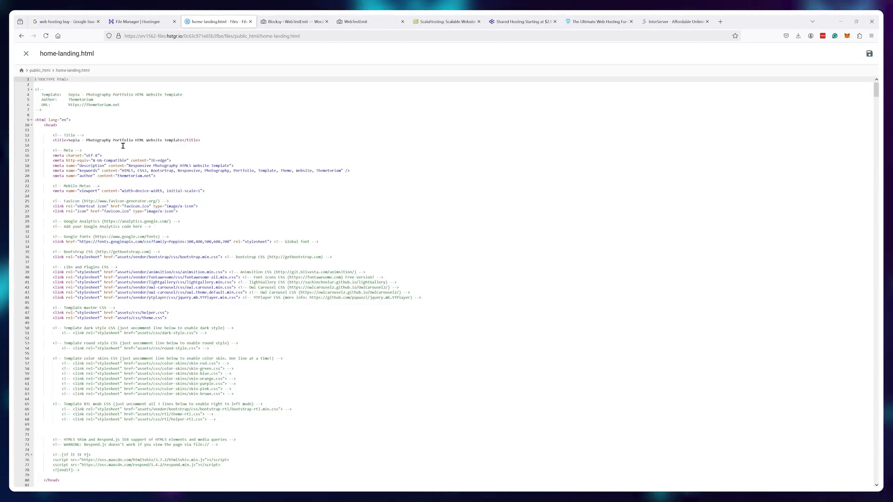
{"action": "scroll", "scroll_direction": "down", "scroll_amount": 3}
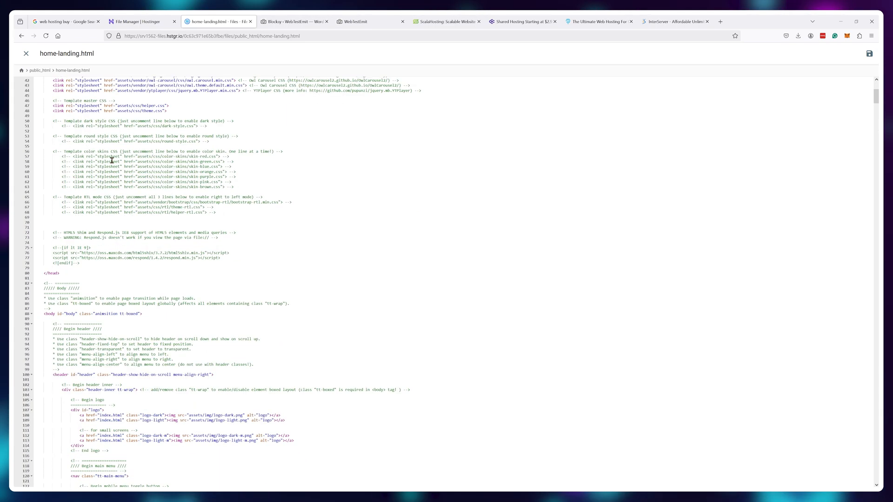
{"action": "scroll", "scroll_direction": "down", "scroll_amount": 3}
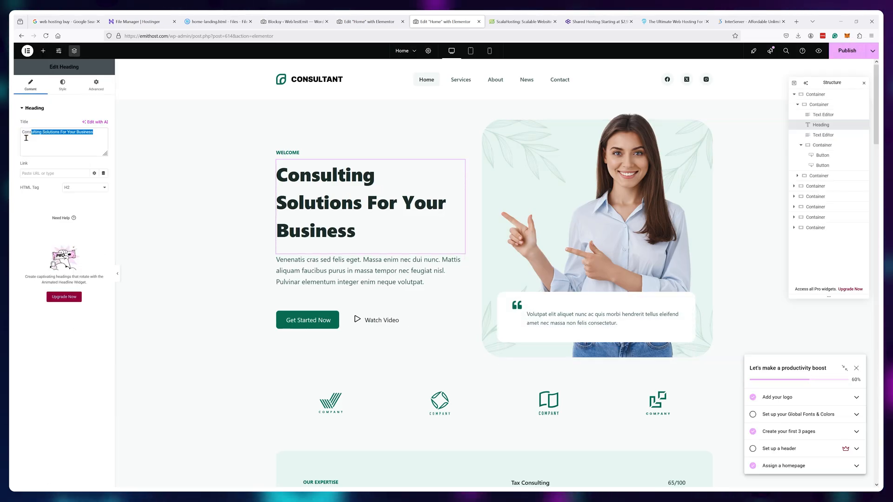
Set the hero heading to 'Easy way to edit' and delete the surrounding text widgets
{"action": "type", "text": "Easy way to edit"}
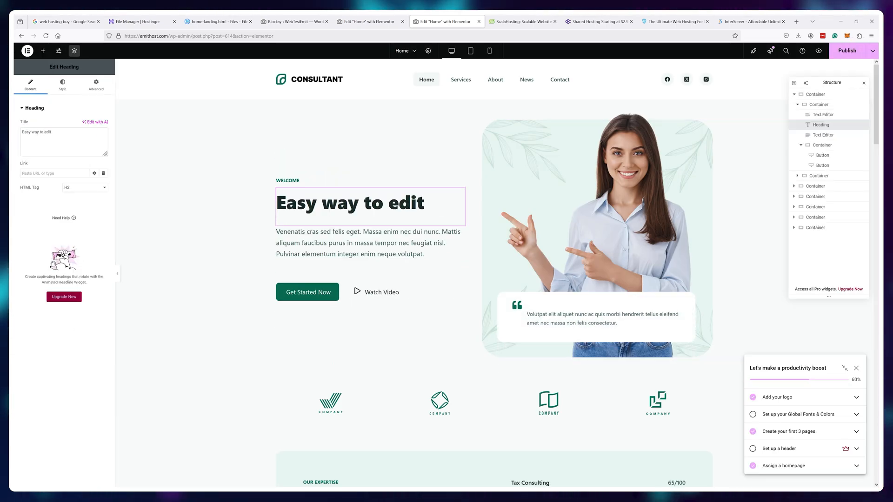
{"action": "left_click", "coordinate": [43, 50]}
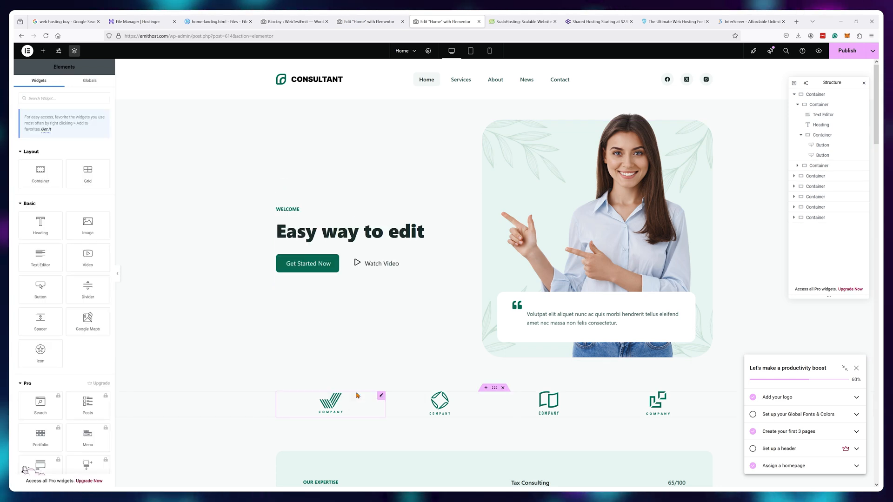
{"action": "scroll", "scroll_direction": "down", "scroll_amount": 3}
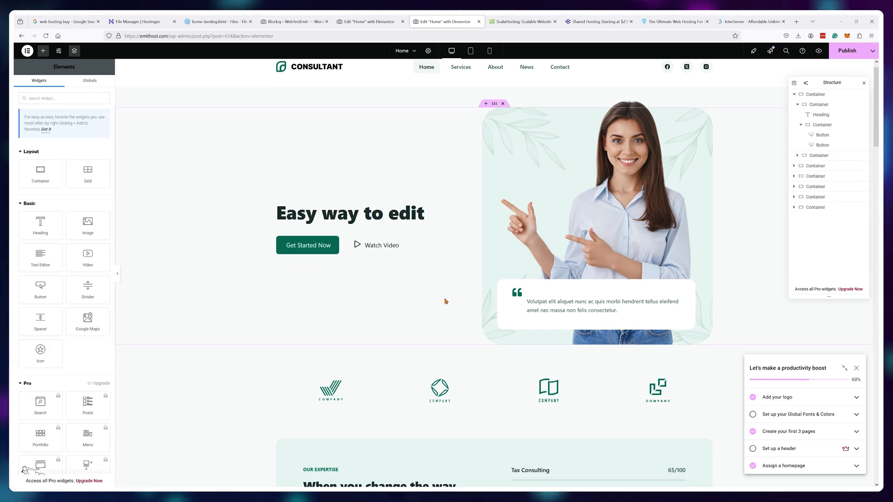
{"action": "scroll", "scroll_direction": "down", "scroll_amount": 3}
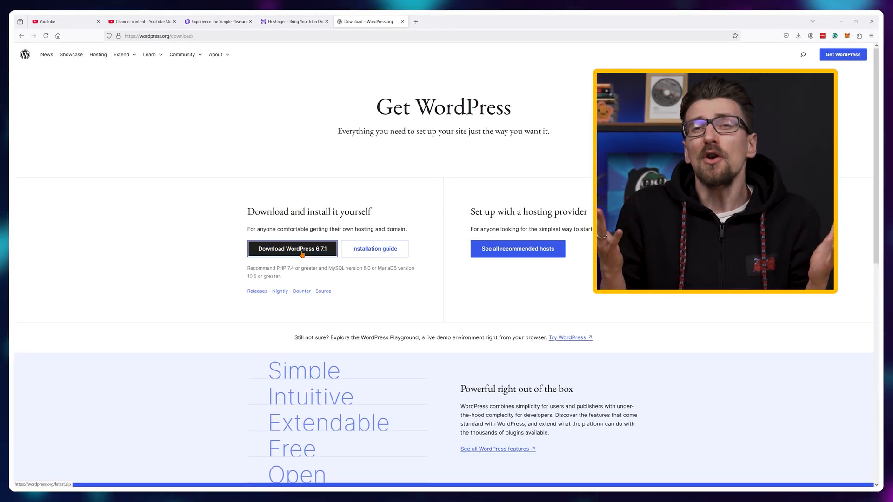
Download the WordPress 6.7.1 package from the Get WordPress page
{"action": "left_click", "coordinate": [292, 249]}
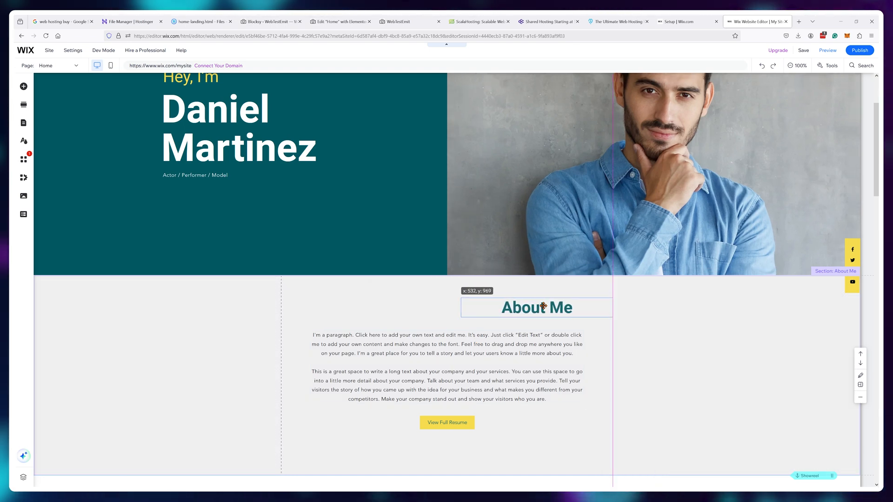
Retype the heading as 'Portfolio', pick a script font, and go to Add Elements
{"action": "left_click", "coordinate": [447, 423]}
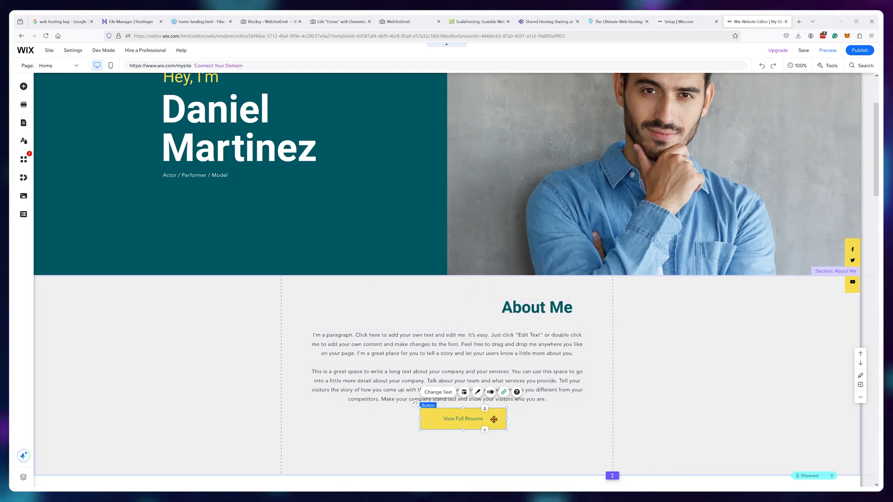
{"action": "scroll", "scroll_direction": "down", "scroll_amount": 3}
{"action": "type", "text": "Portf"}
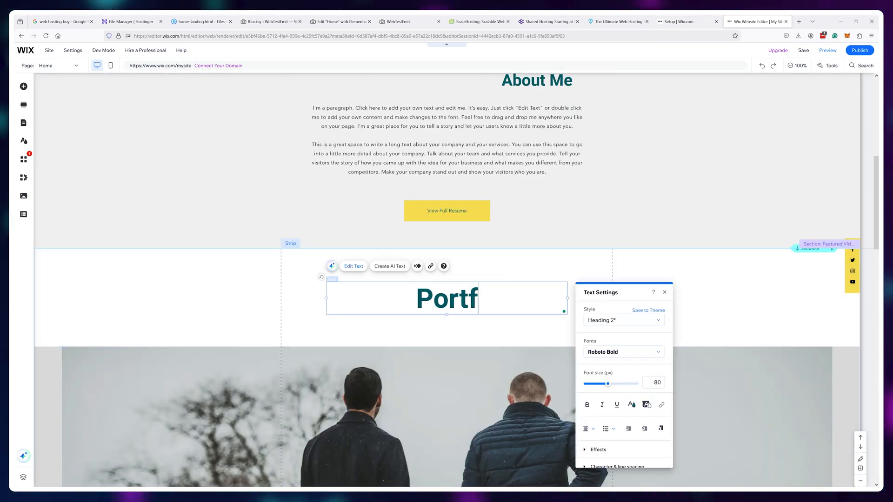
{"action": "type", "text": "olio"}
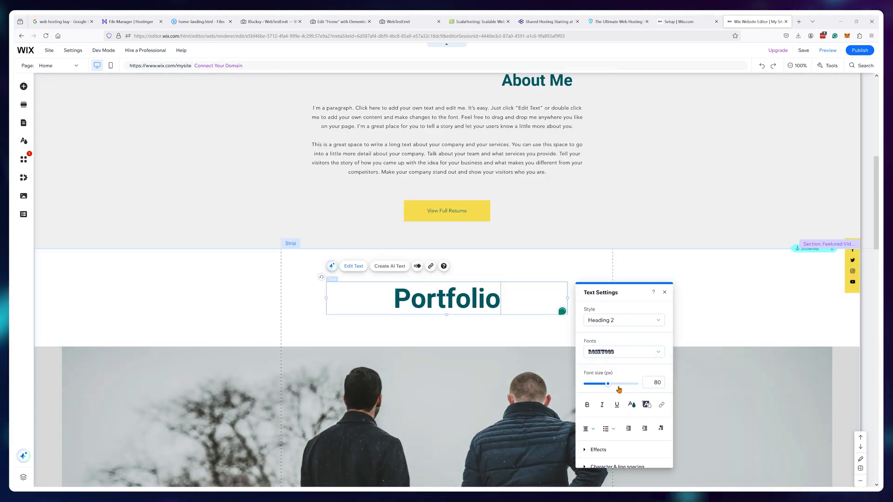
{"action": "left_click", "coordinate": [624, 352]}
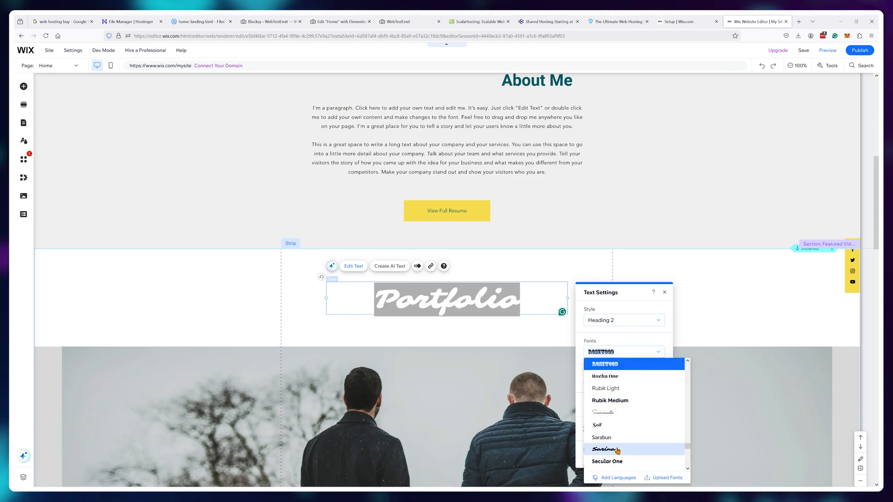
{"action": "scroll", "scroll_direction": "down", "scroll_amount": 3}
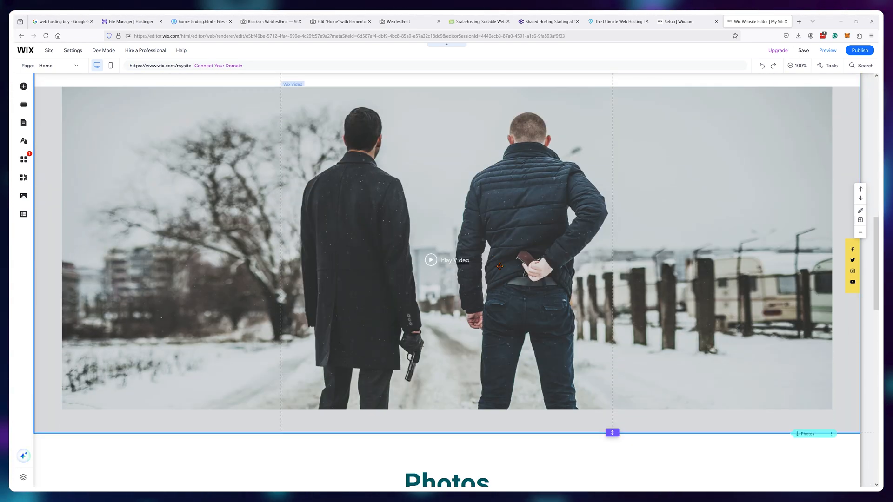
{"action": "left_click", "coordinate": [24, 85]}
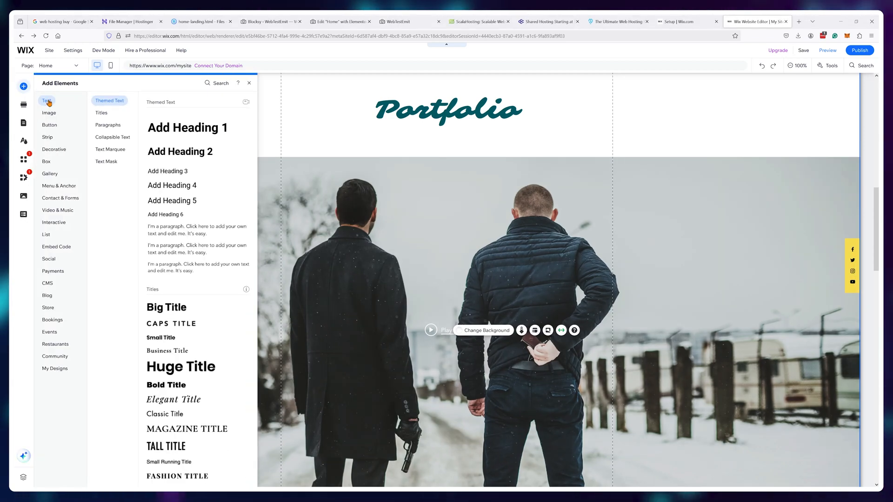
Browse Menu & Anchor elements, then switch to Wix's $17–$159 pricing page
{"action": "left_click", "coordinate": [59, 186]}
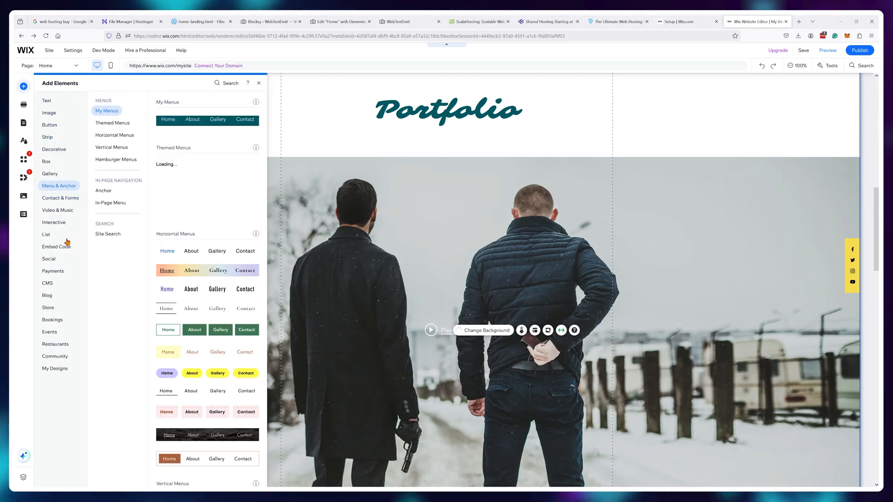
{"action": "left_click", "coordinate": [55, 368]}
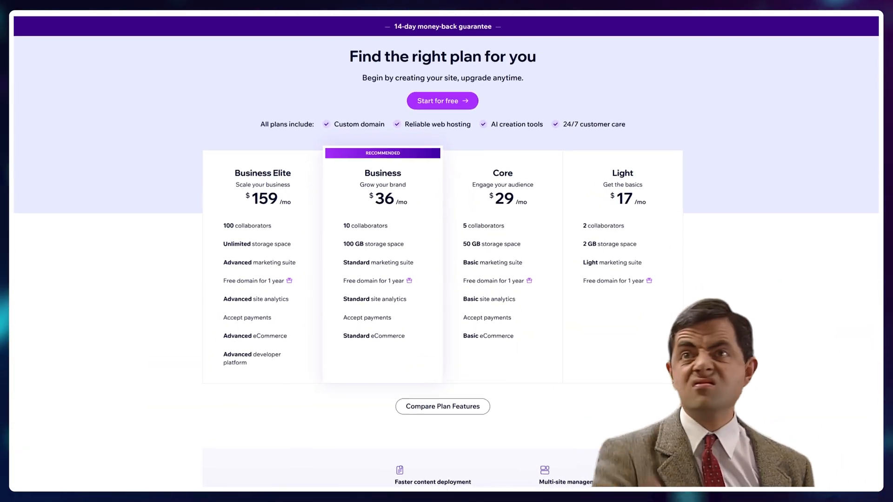
Insert a Newsletter subscribe block from the Basic list into the shop page section
{"action": "left_click", "coordinate": [686, 21]}
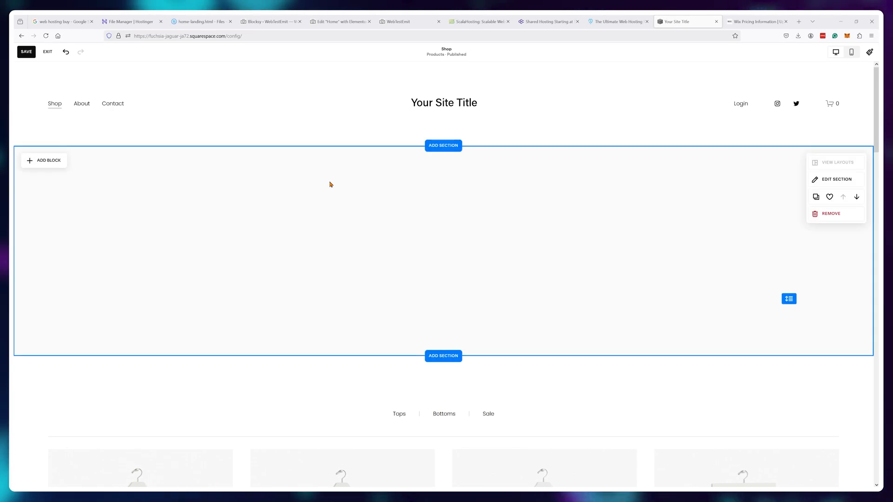
{"action": "left_click", "coordinate": [47, 160]}
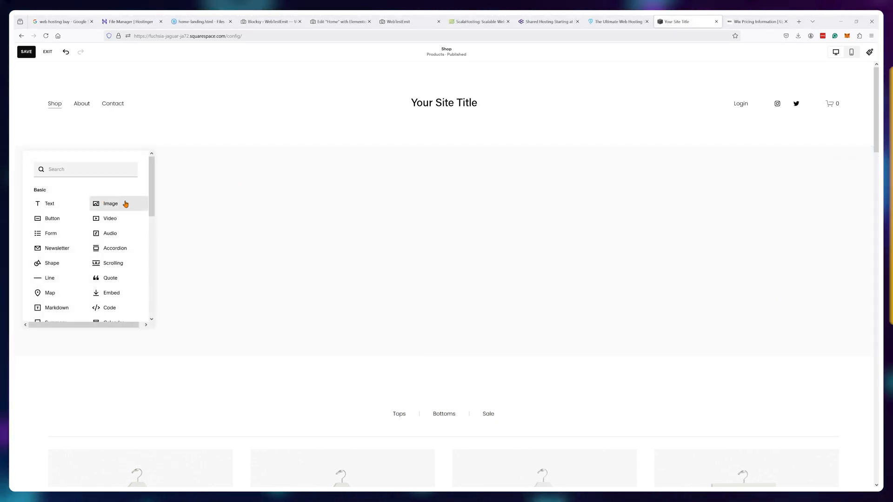
{"action": "scroll", "scroll_direction": "down", "scroll_amount": 3}
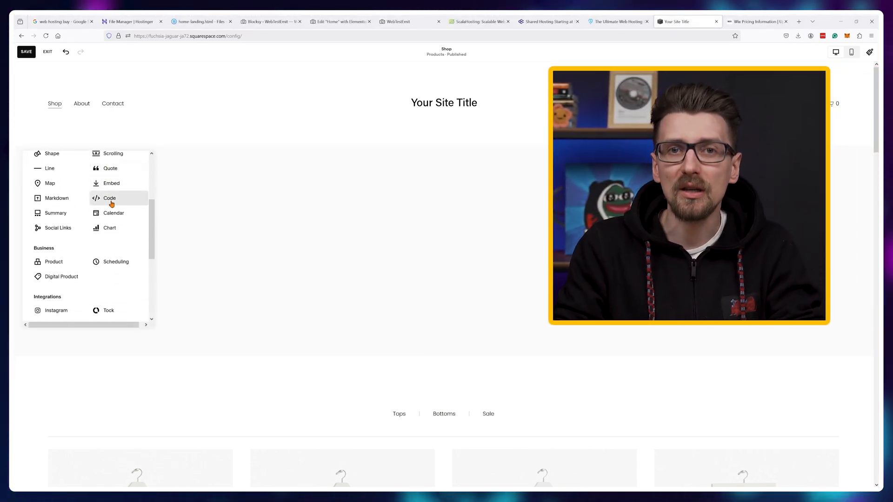
{"action": "scroll", "scroll_direction": "down", "scroll_amount": 3}
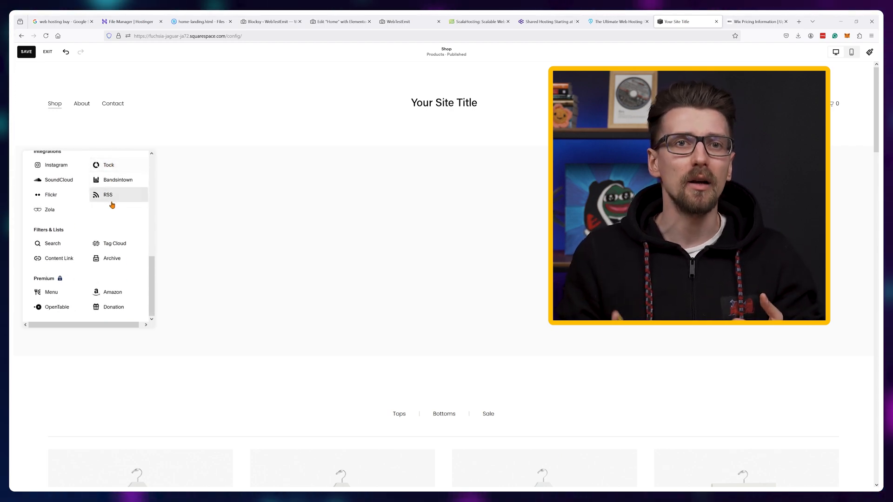
{"action": "scroll", "scroll_direction": "up", "scroll_amount": 3}
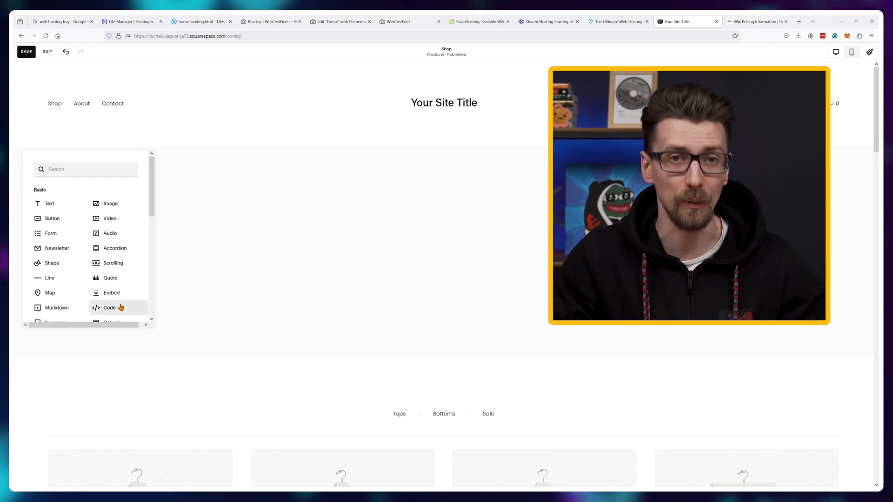
{"action": "left_click", "coordinate": [56, 247]}
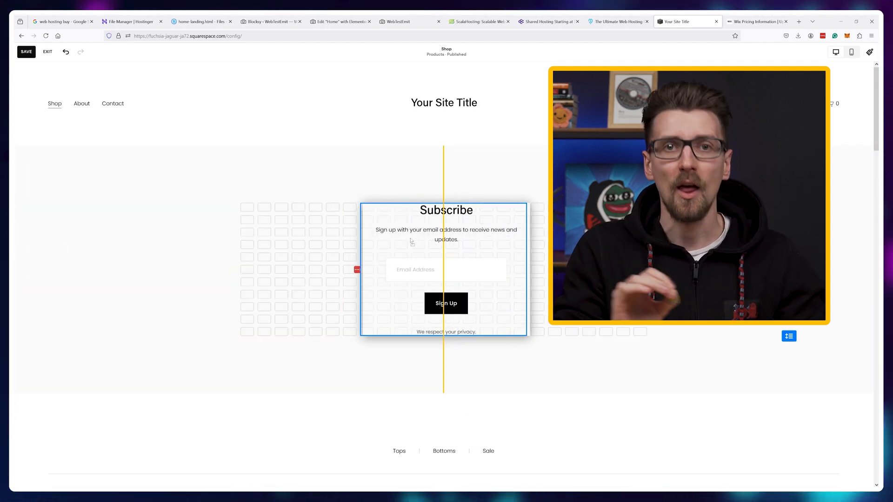
{"action": "left_click", "coordinate": [443, 268]}
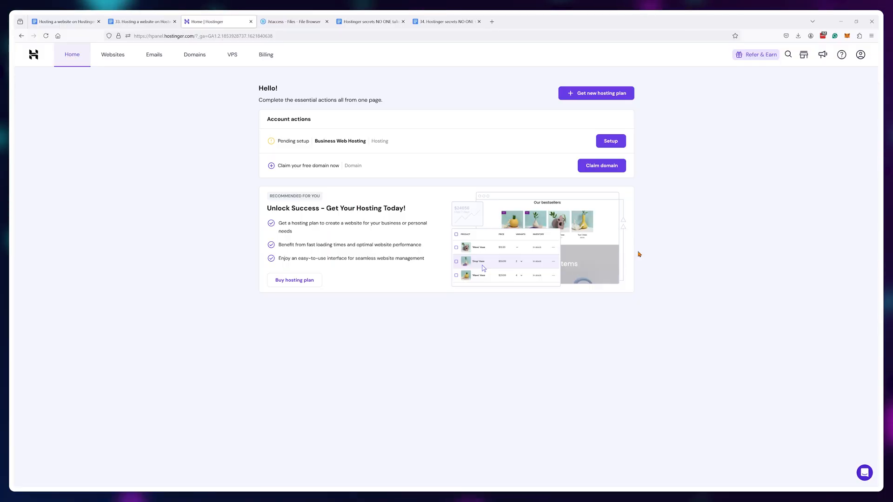
Begin Business Web Hosting setup for 'Myself or my business' and choose to create a new website
{"action": "left_click", "coordinate": [609, 141]}
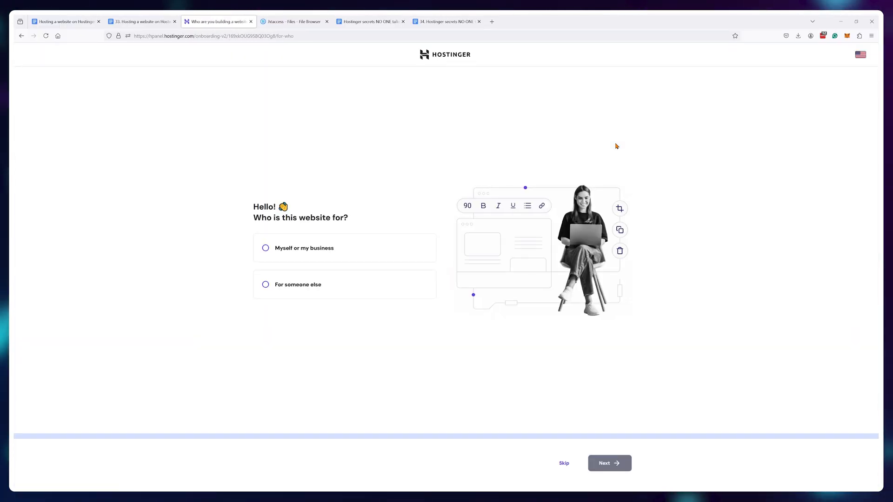
{"action": "left_click", "coordinate": [265, 247]}
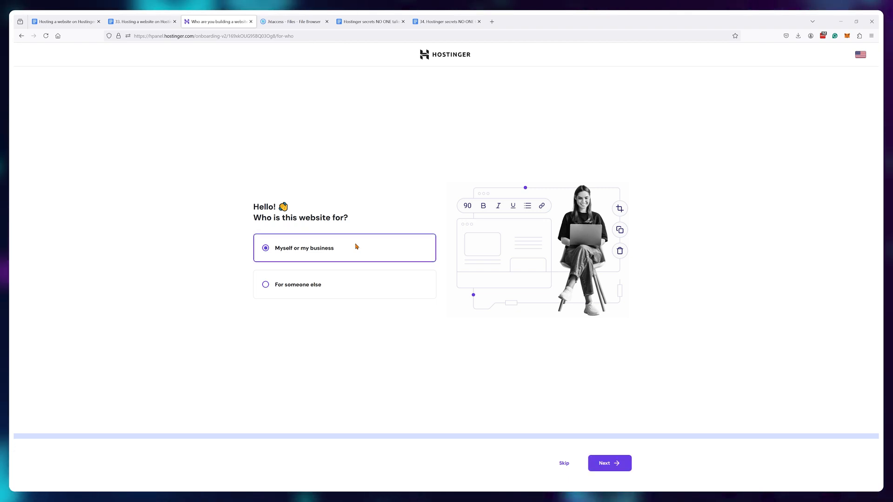
{"action": "left_click", "coordinate": [608, 464]}
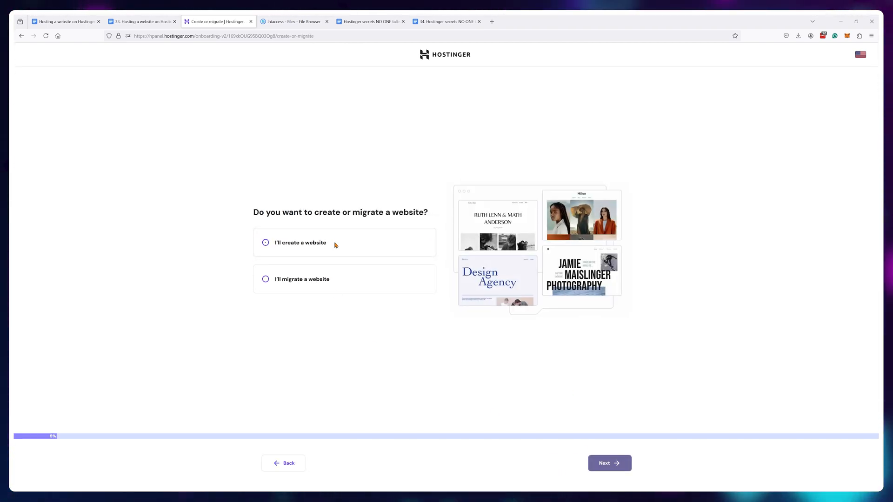
{"action": "left_click", "coordinate": [609, 464]}
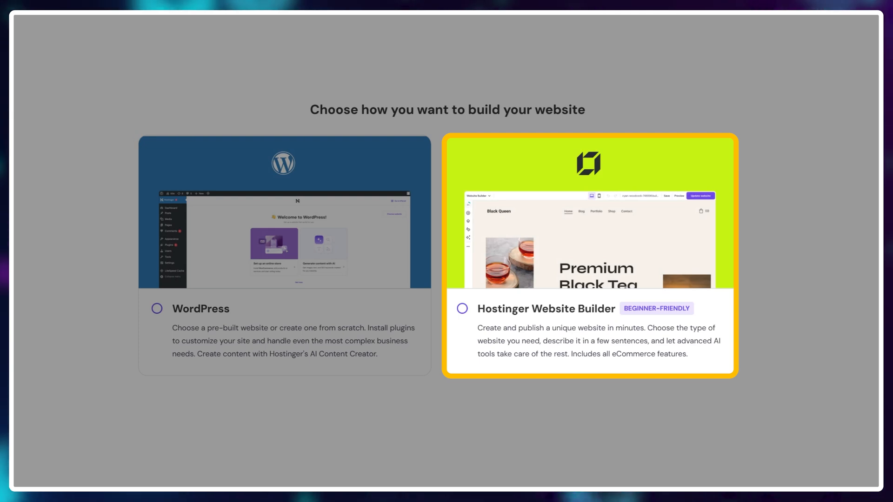
Select the Hostinger Website Builder card as the build method
{"action": "left_click", "coordinate": [285, 257]}
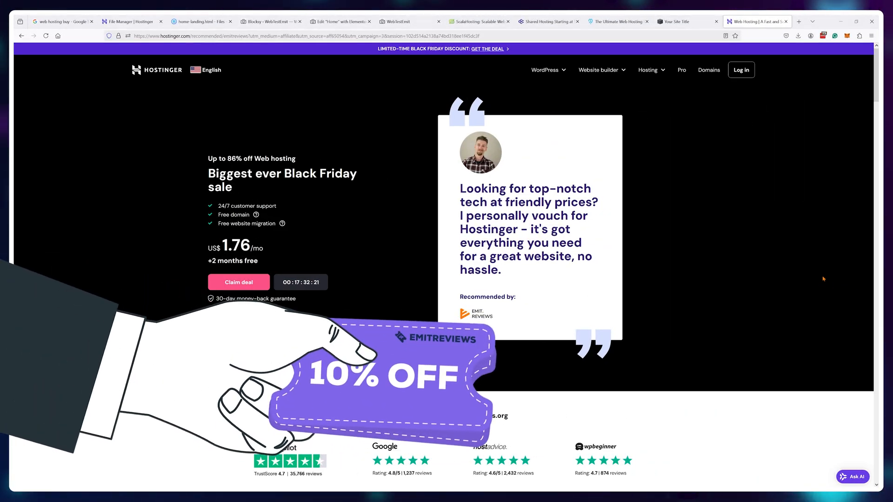
{"action": "scroll", "scroll_direction": "down", "scroll_amount": 3}
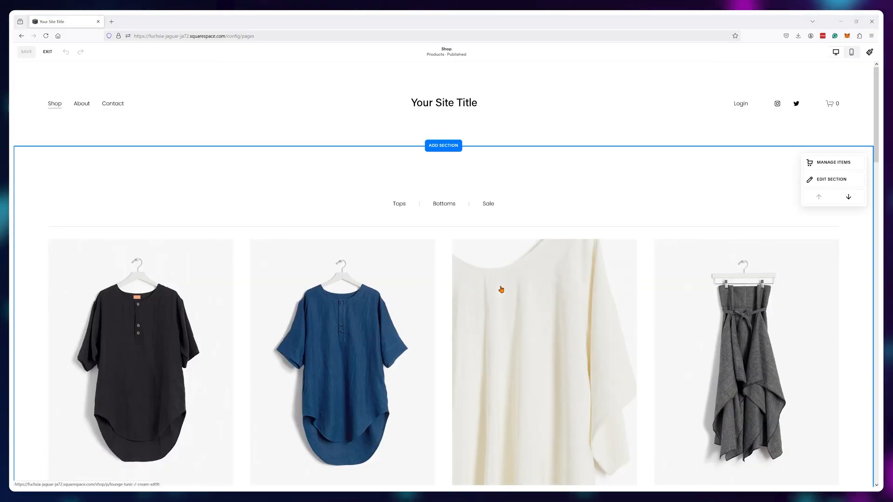
{"action": "left_click", "coordinate": [831, 180]}
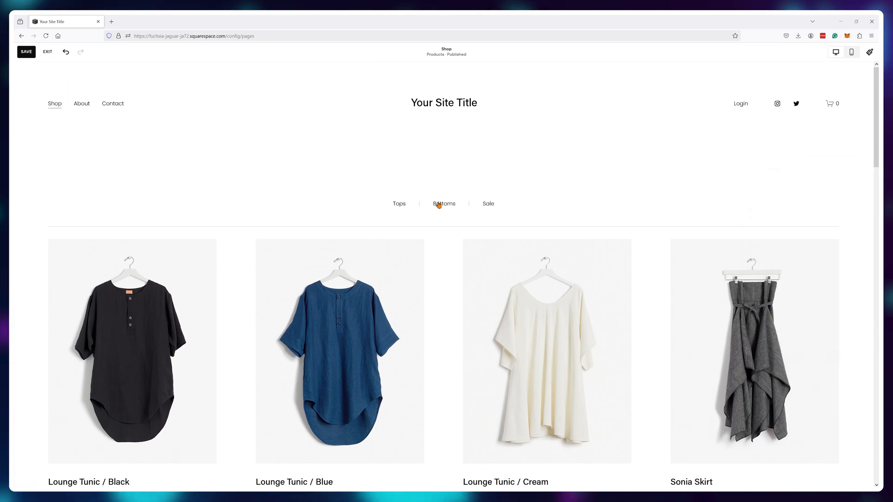
{"action": "left_click", "coordinate": [82, 103]}
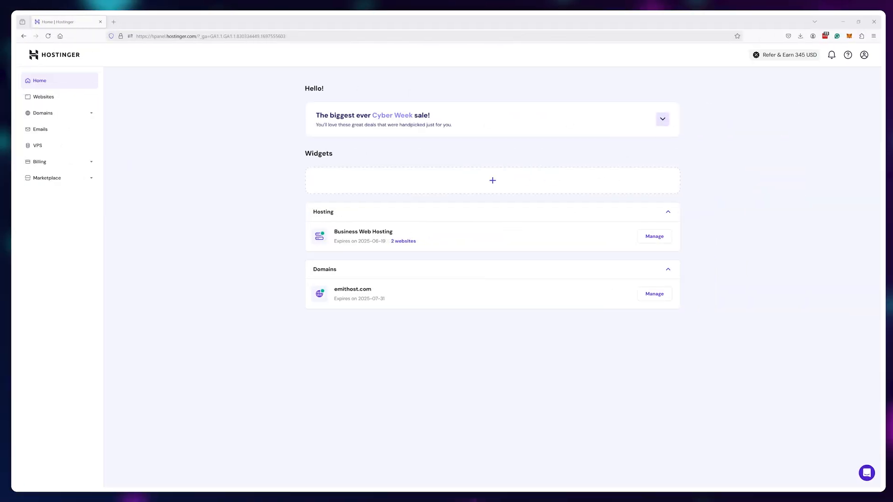
From the plan's website list, reach emithost.com's dashboard and its file manager
{"action": "left_click", "coordinate": [402, 241]}
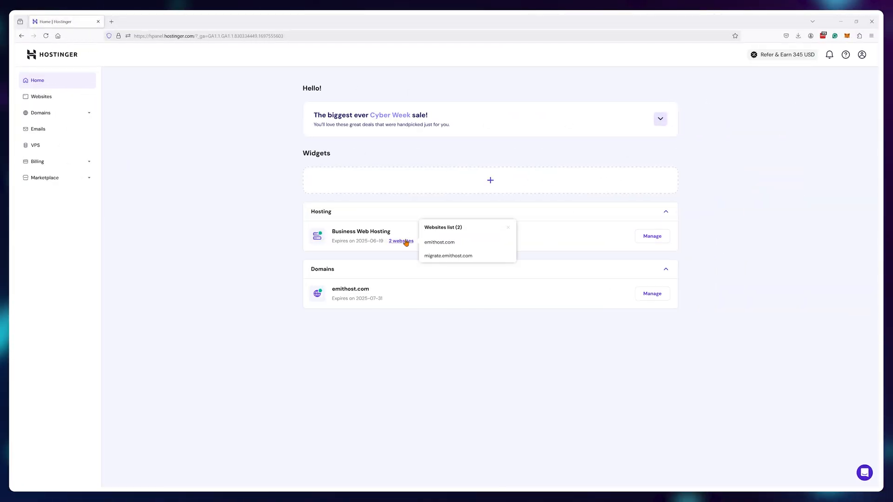
{"action": "left_click", "coordinate": [439, 242]}
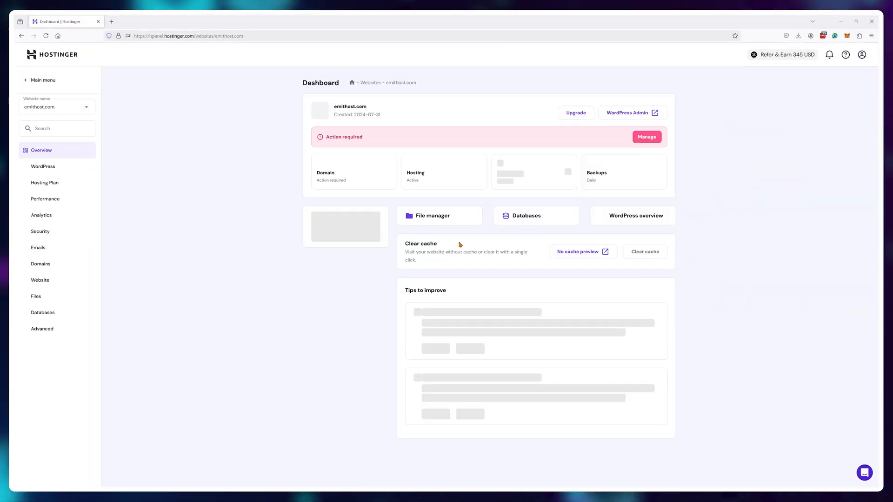
{"action": "left_click", "coordinate": [432, 215]}
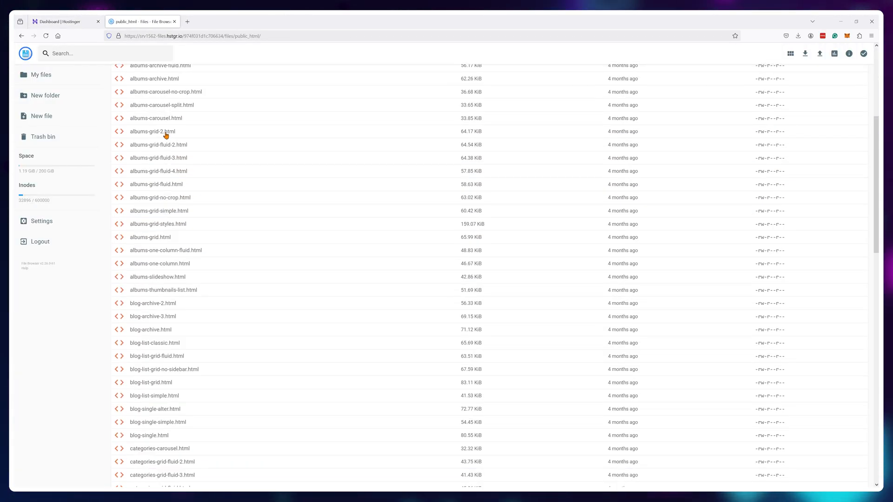
Download the selected public_html files in an archive format
{"action": "scroll", "scroll_direction": "down", "scroll_amount": 3}
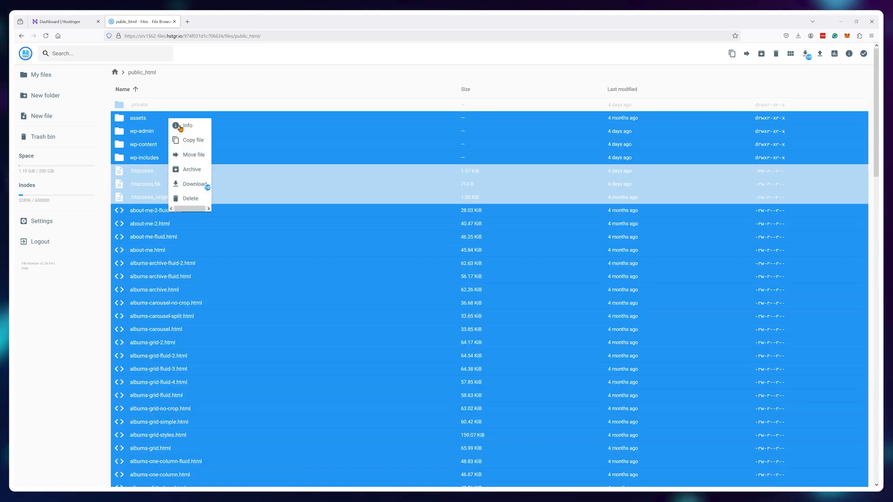
{"action": "left_click", "coordinate": [193, 183]}
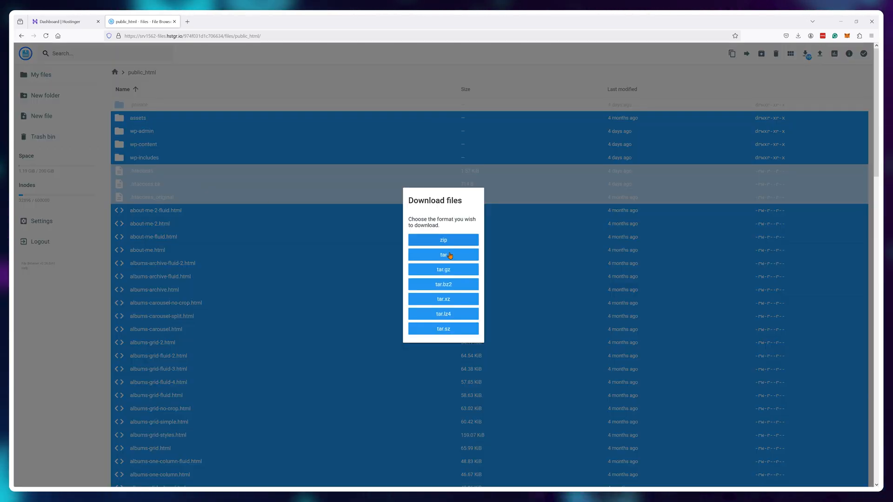
{"action": "left_click", "coordinate": [442, 239]}
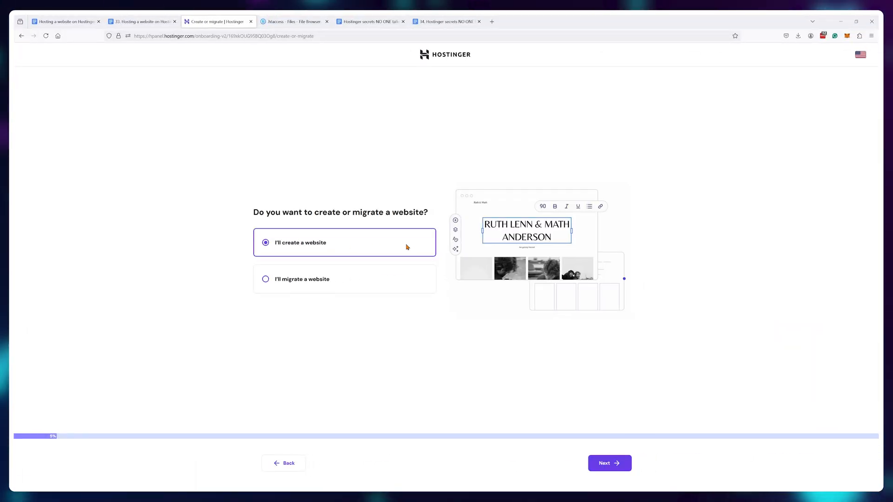
Continue past 'I'll create a website' with Hostinger Website Builder to reach the template gallery
{"action": "left_click", "coordinate": [609, 462]}
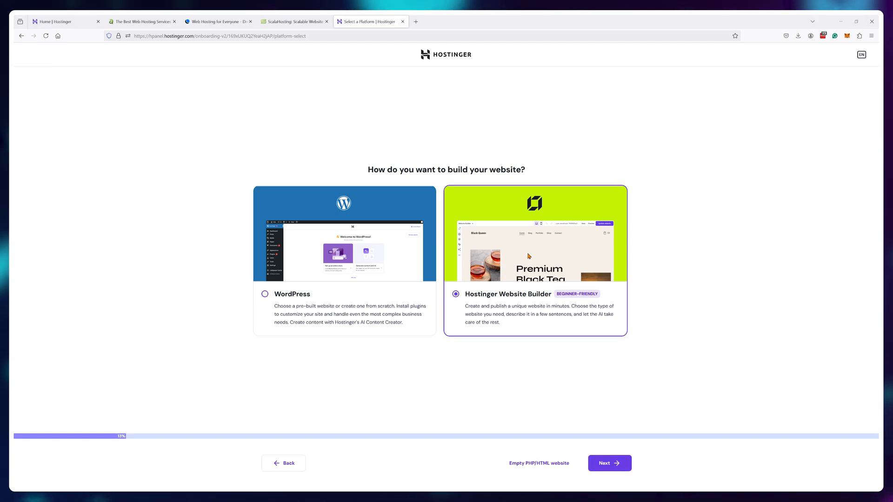
{"action": "left_click", "coordinate": [608, 463]}
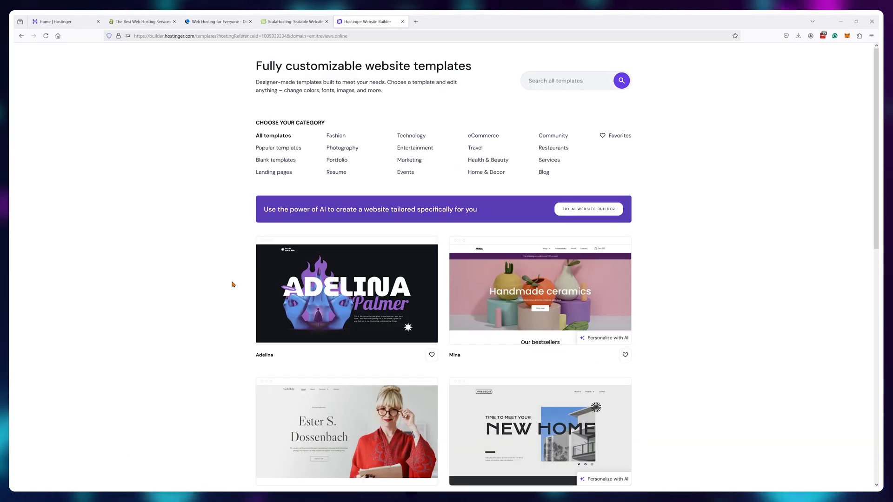
{"action": "scroll", "scroll_direction": "down", "scroll_amount": 3}
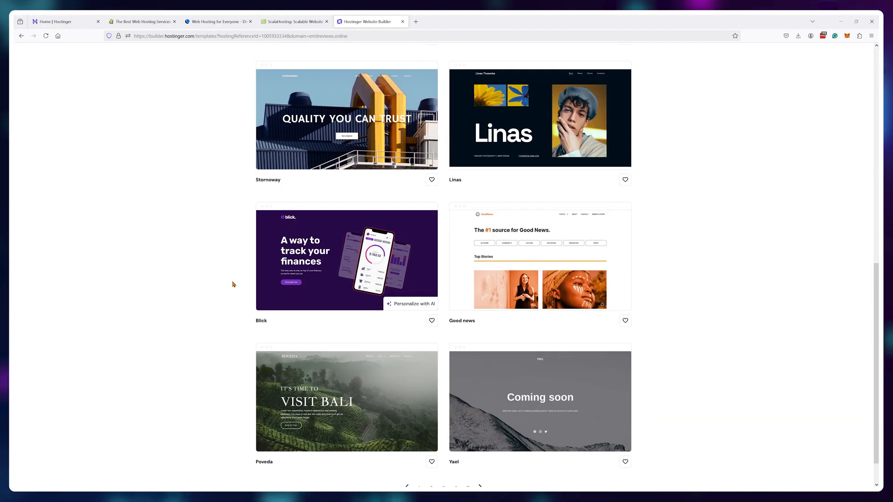
{"action": "left_click", "coordinate": [346, 260]}
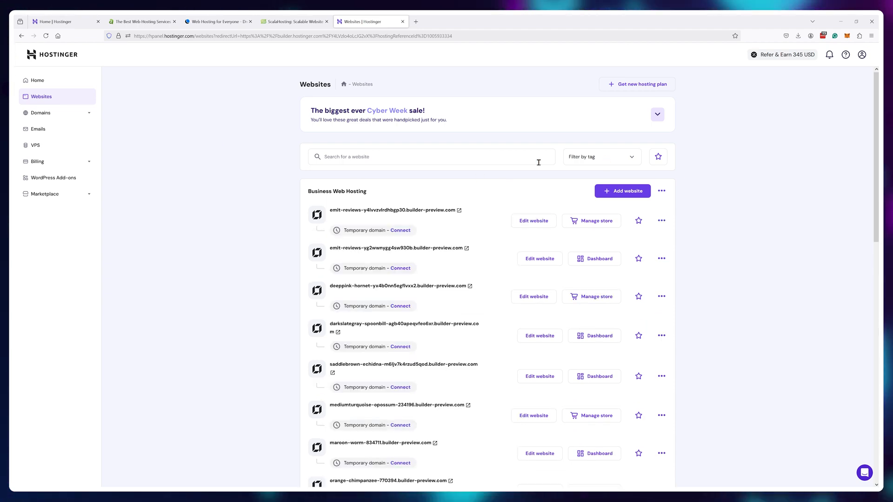
{"action": "scroll", "scroll_direction": "down", "scroll_amount": 3}
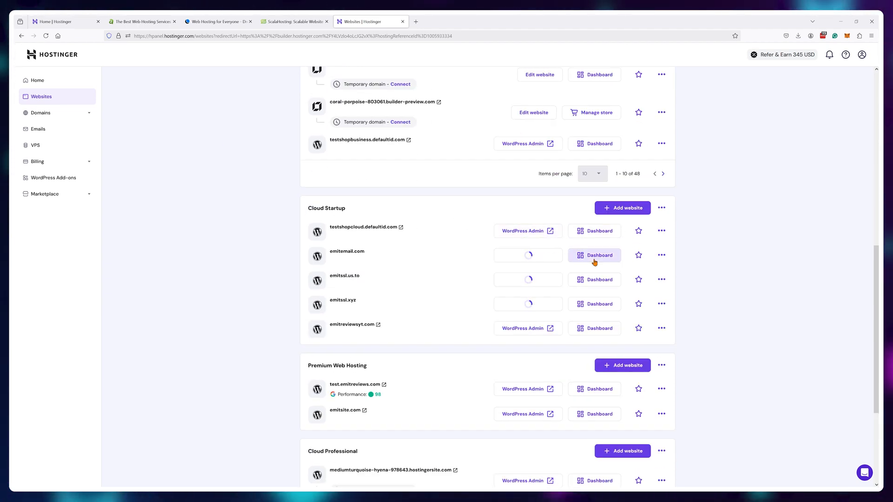
{"action": "left_click", "coordinate": [594, 255]}
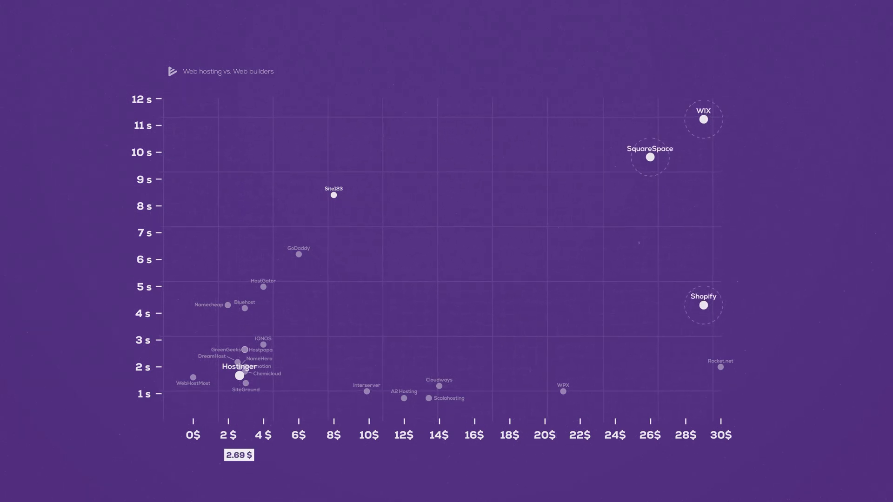
{"action": "mouse_move", "coordinate": [239, 374]}
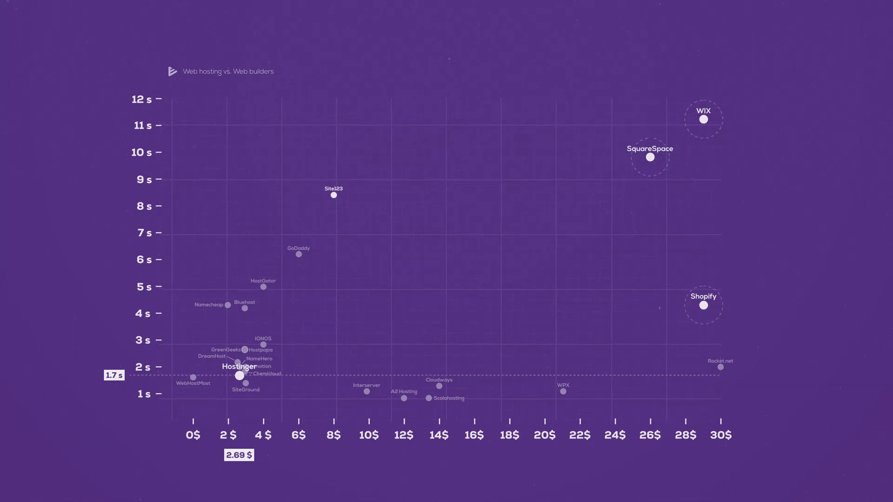